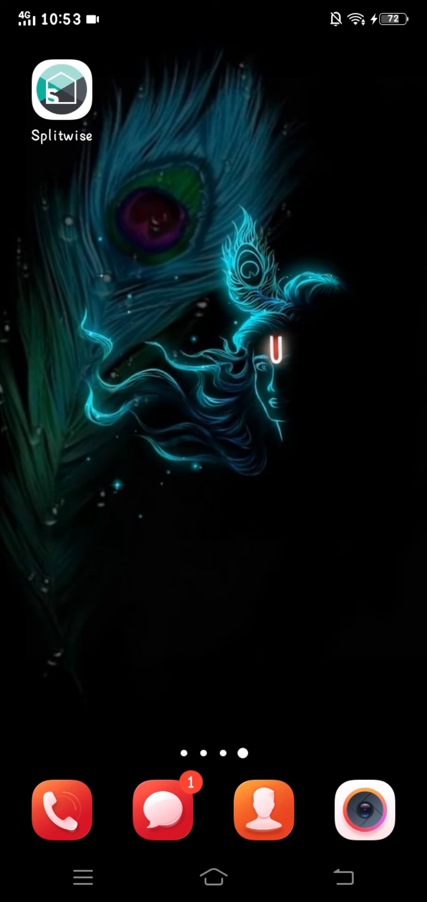
# Launch Splitwise and open the Mates group showing $166.66 owed to Joey
pyautogui.click(61, 90)
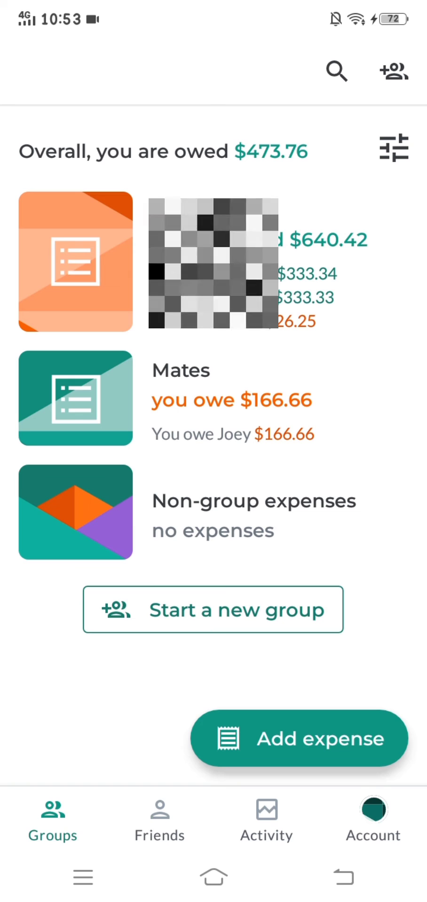
pyautogui.click(75, 398)
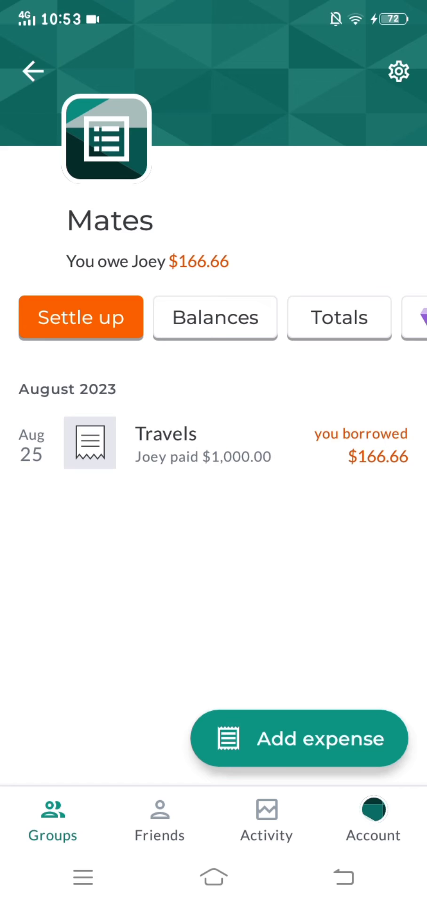
pyautogui.click(81, 317)
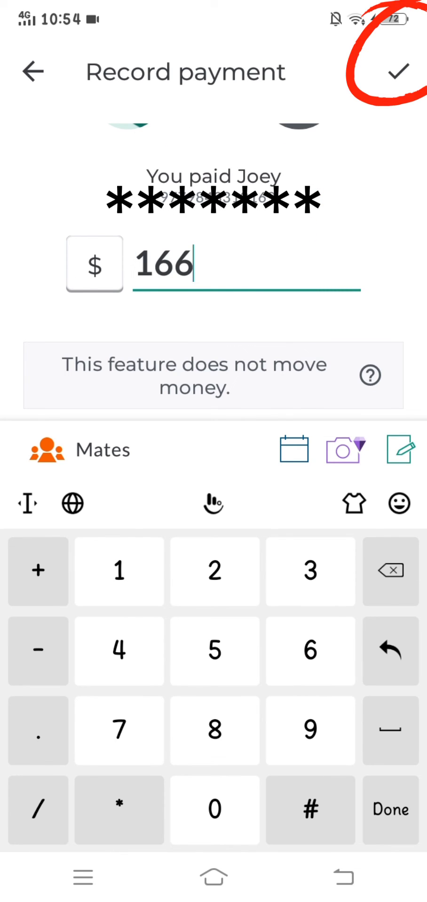
# Add a decimal point after 166 in the payment amount to Joey
pyautogui.click(38, 730)
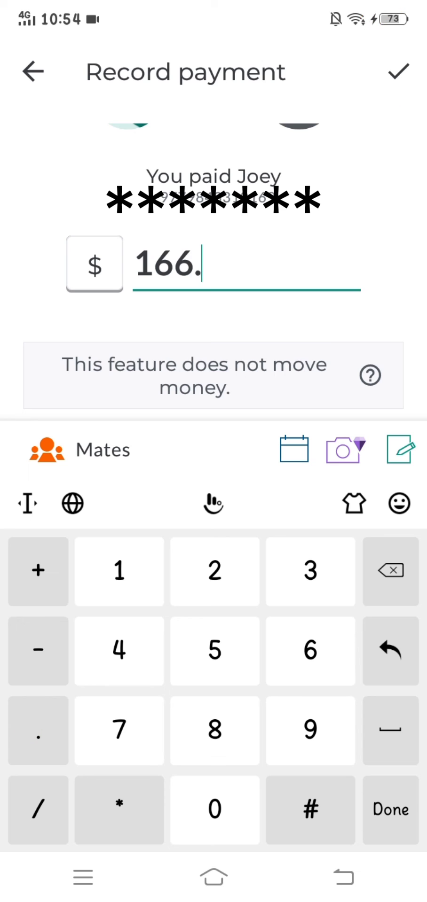